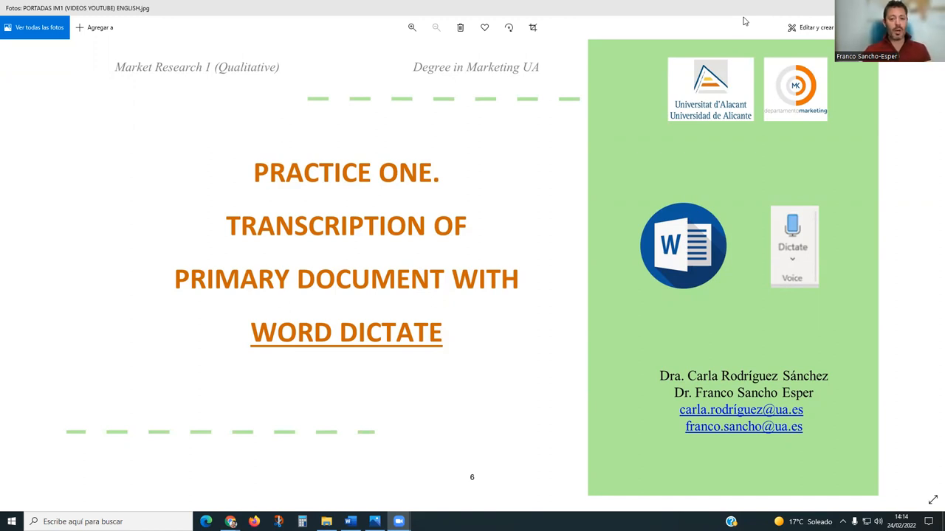
pyautogui.moveTo(756, 5)
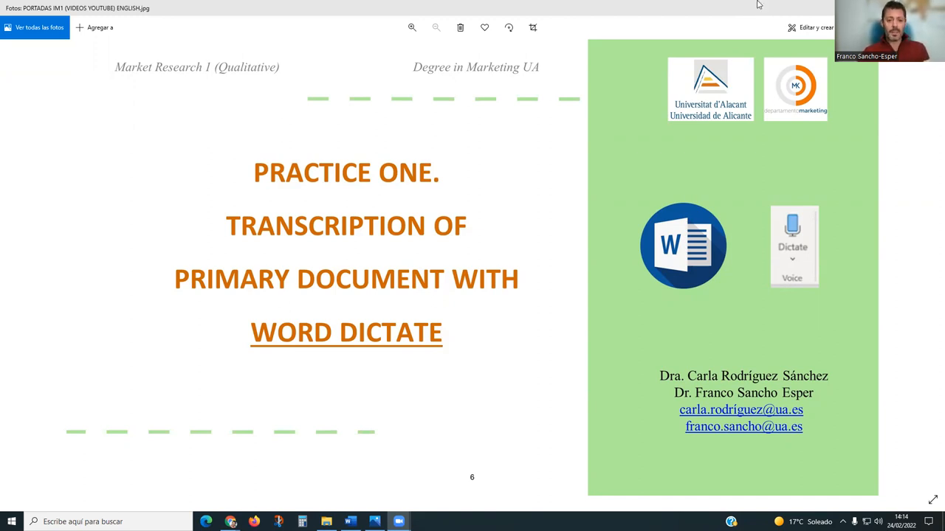
pyautogui.moveTo(931, 168)
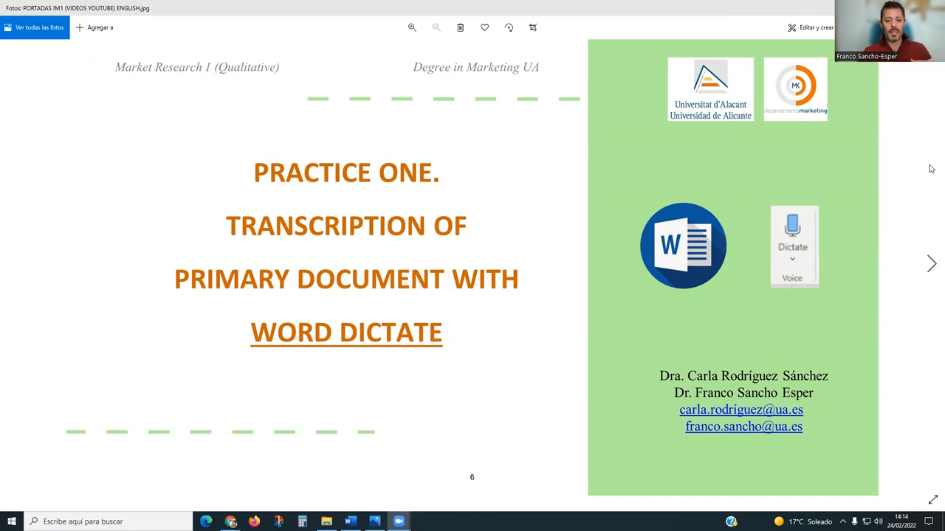
pyautogui.moveTo(452, 250)
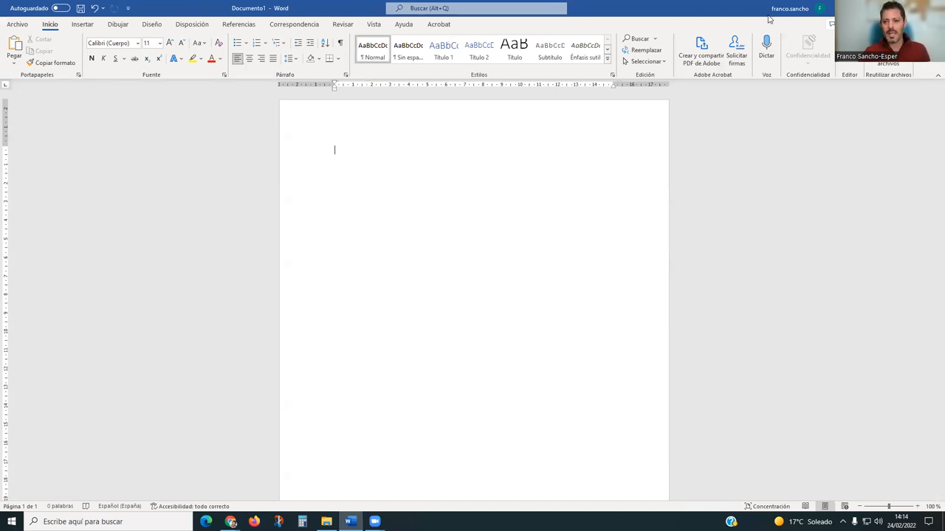
pyautogui.moveTo(771, 35)
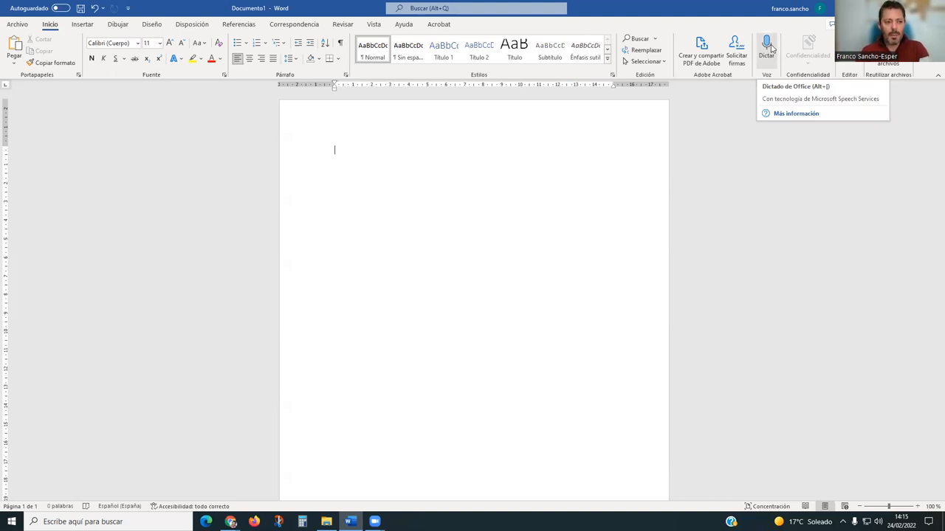
pyautogui.moveTo(766, 48)
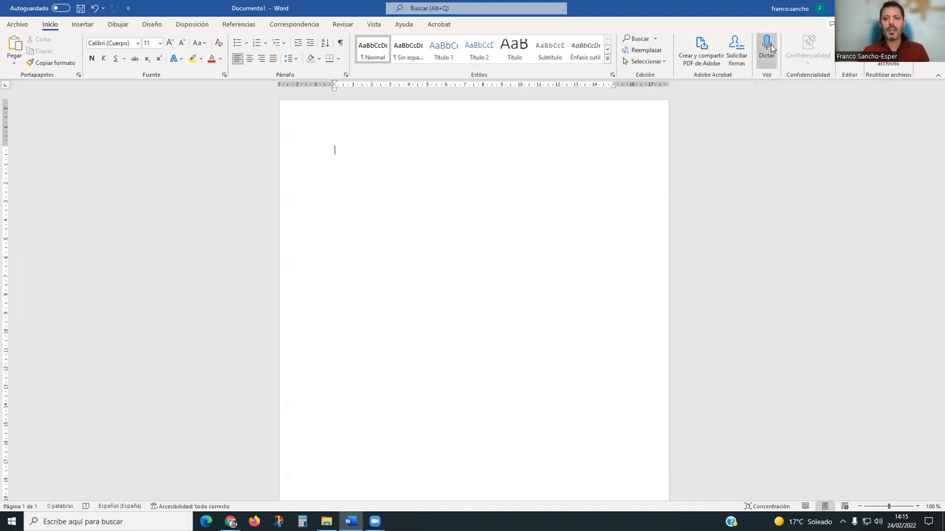
# Dictate 'ay maine is', then reopen dictation and close its settings without changes
pyautogui.click(766, 45)
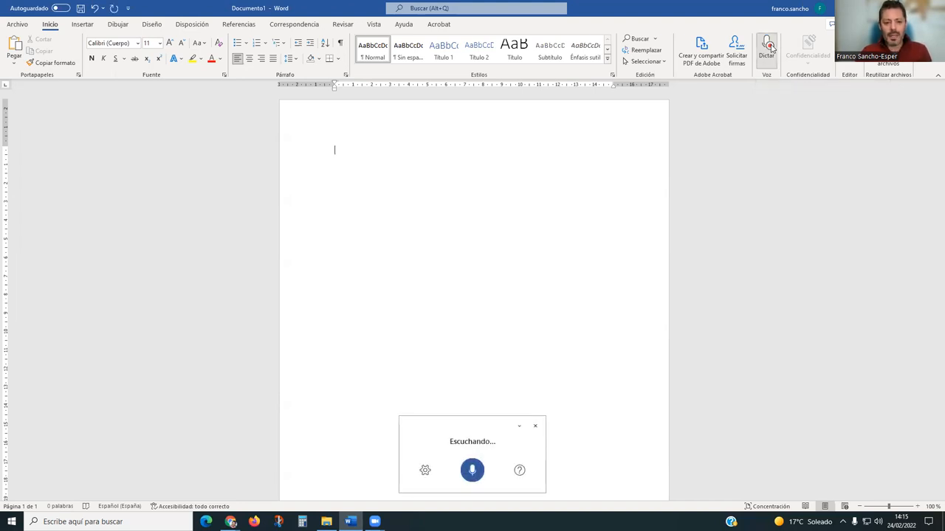
pyautogui.write('ay maine is')
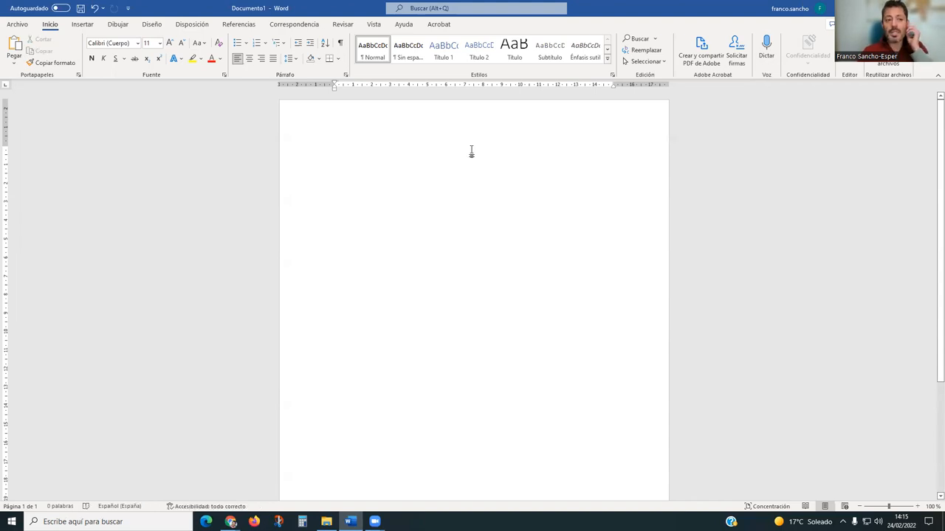
pyautogui.click(766, 46)
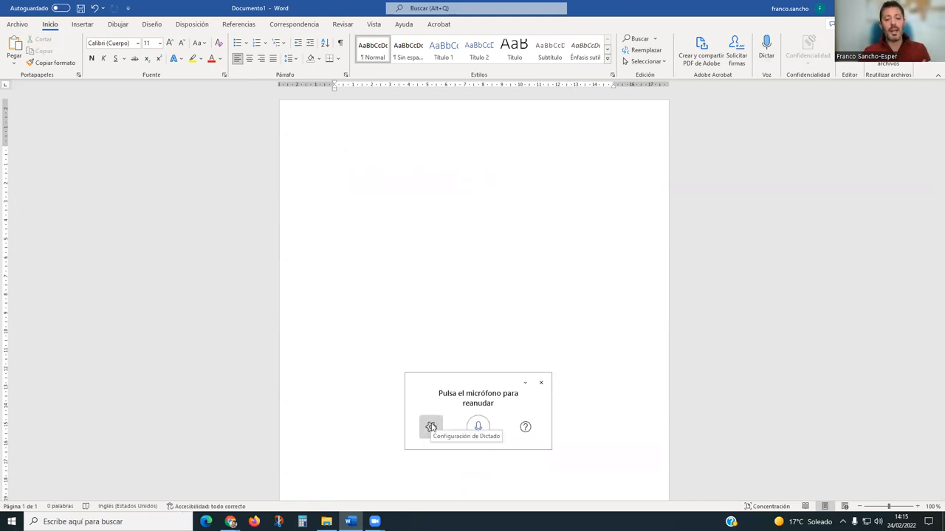
pyautogui.moveTo(478, 427)
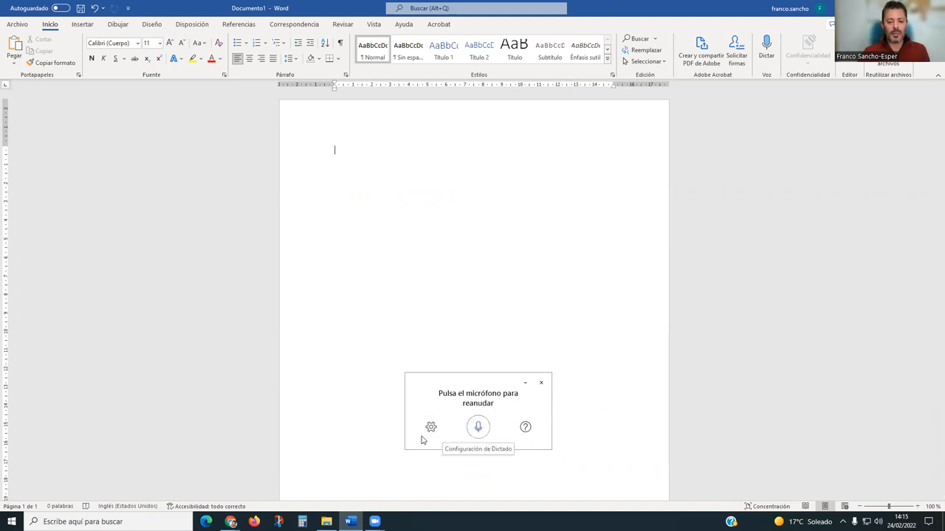
pyautogui.click(431, 428)
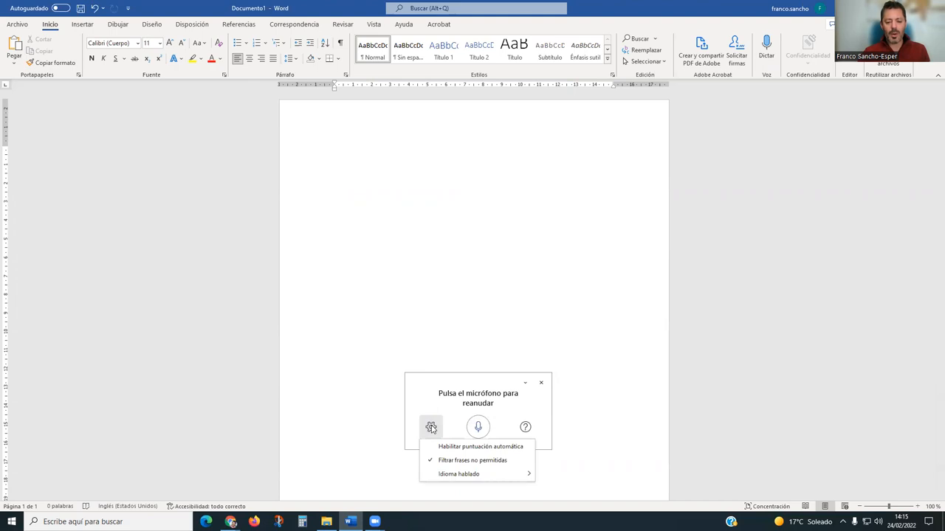
pyautogui.click(459, 474)
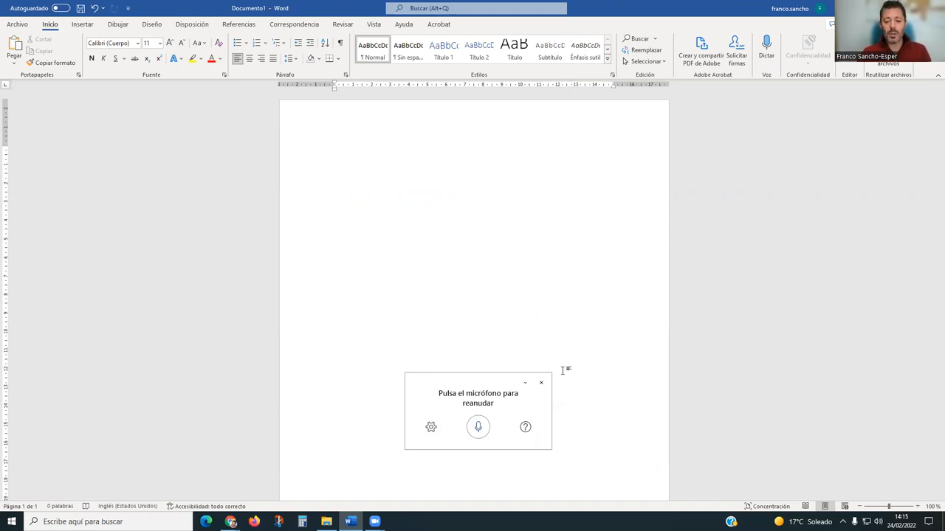
# Dictate 'hi my name is frank, to be your lecturer in quality market', stop, and select its opening words
pyautogui.click(477, 427)
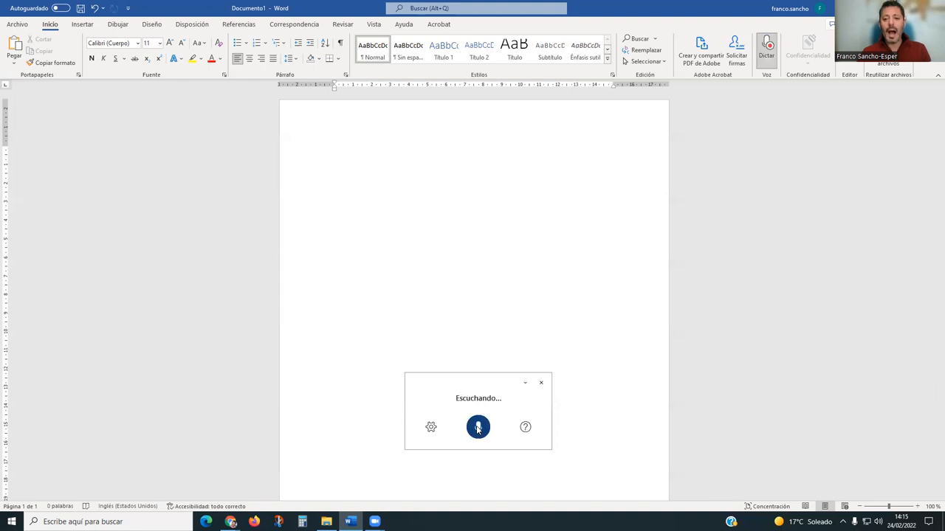
pyautogui.write('hi my name is frank')
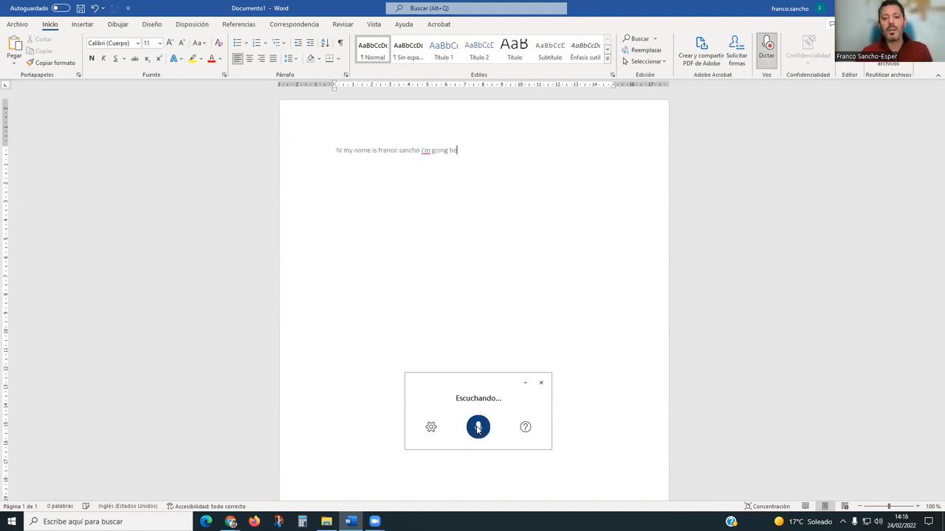
pyautogui.write('to be your lecturer')
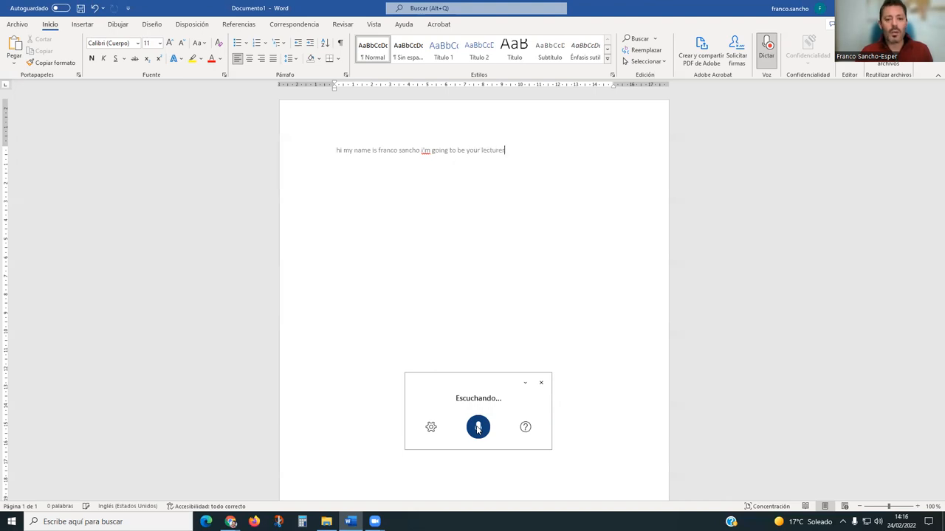
pyautogui.write('in quality market')
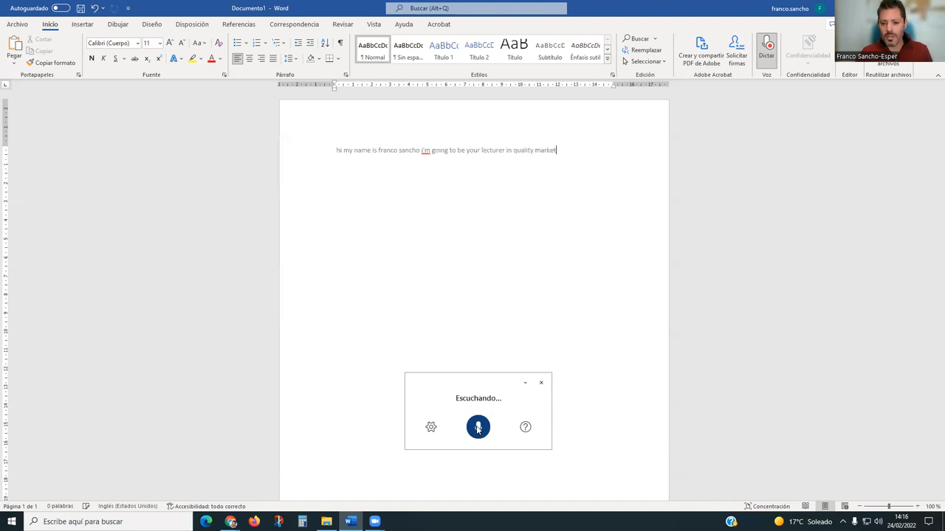
pyautogui.click(477, 428)
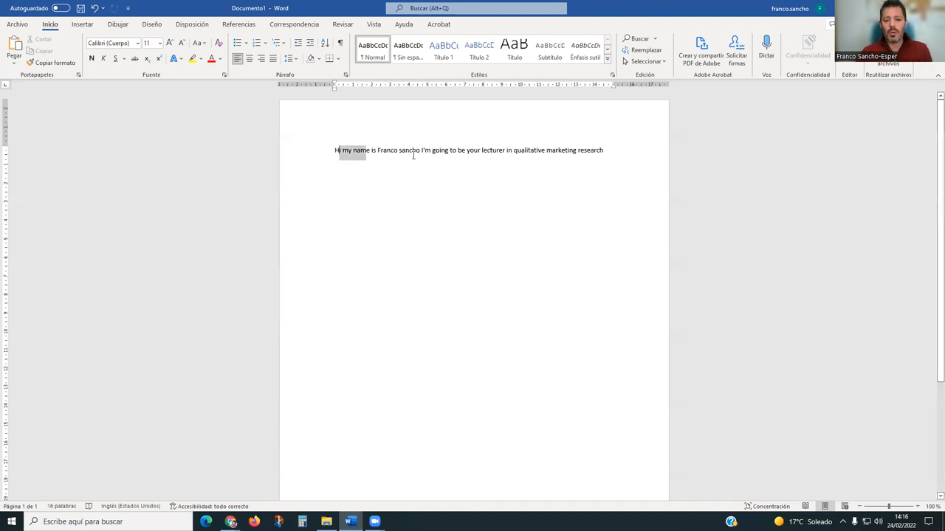
pyautogui.moveTo(335, 150); pyautogui.dragTo(603, 150)
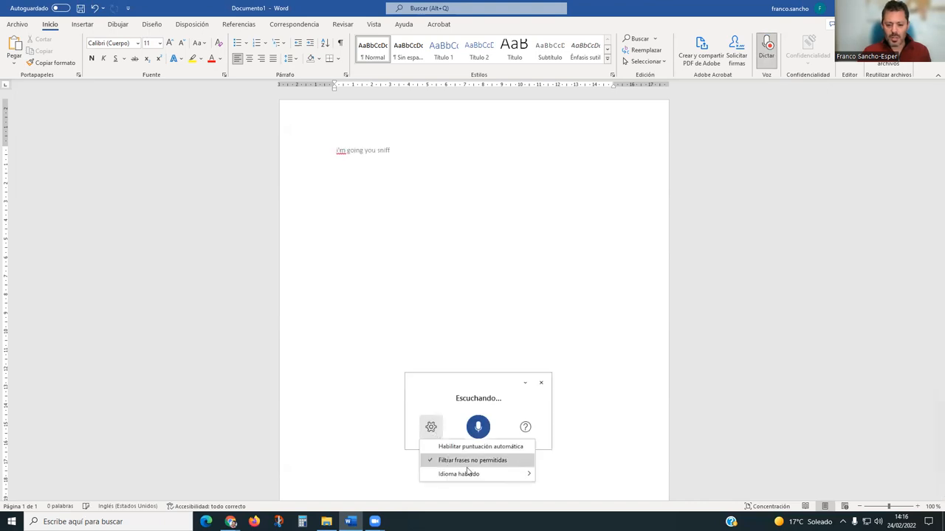
pyautogui.click(458, 474)
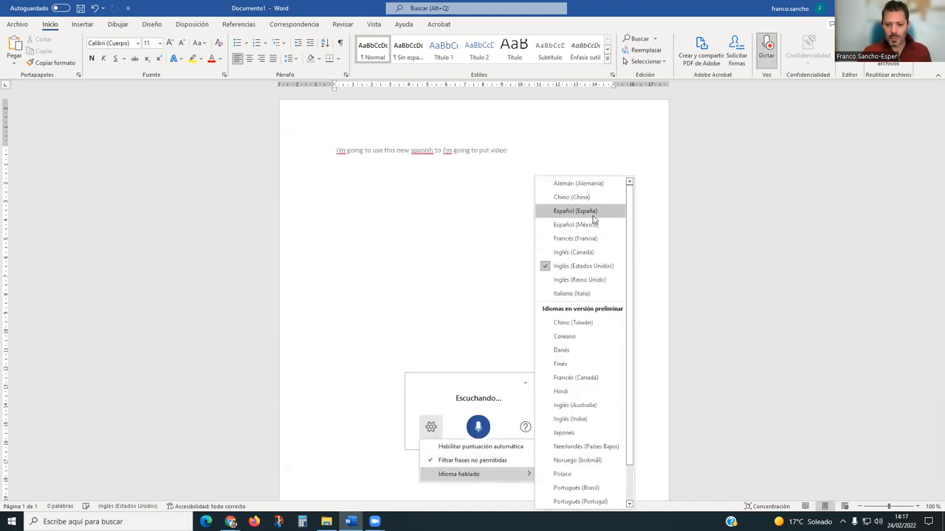
pyautogui.click(575, 210)
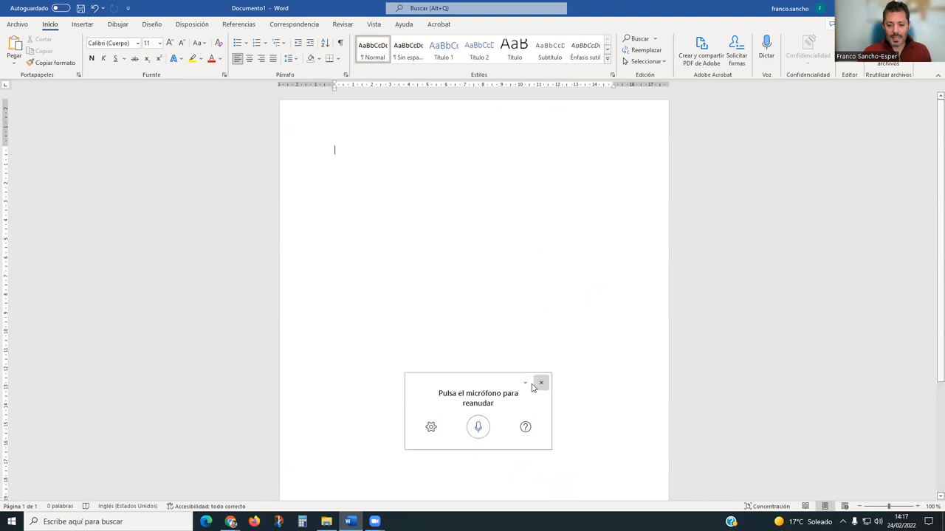
pyautogui.click(540, 382)
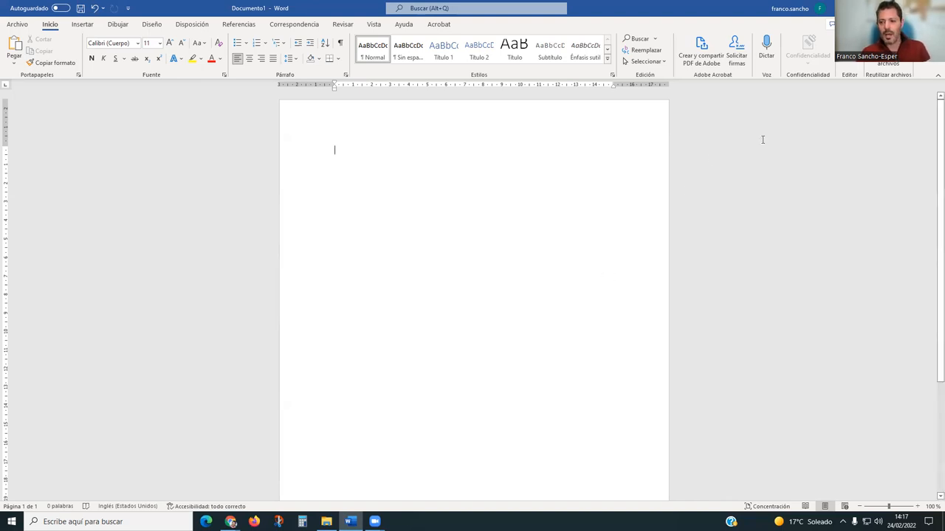
pyautogui.moveTo(766, 44)
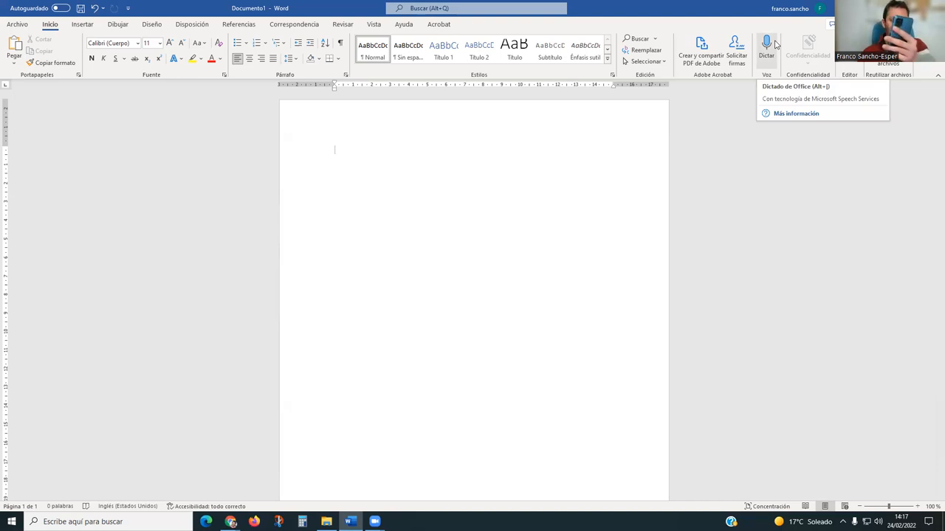
pyautogui.click(767, 46)
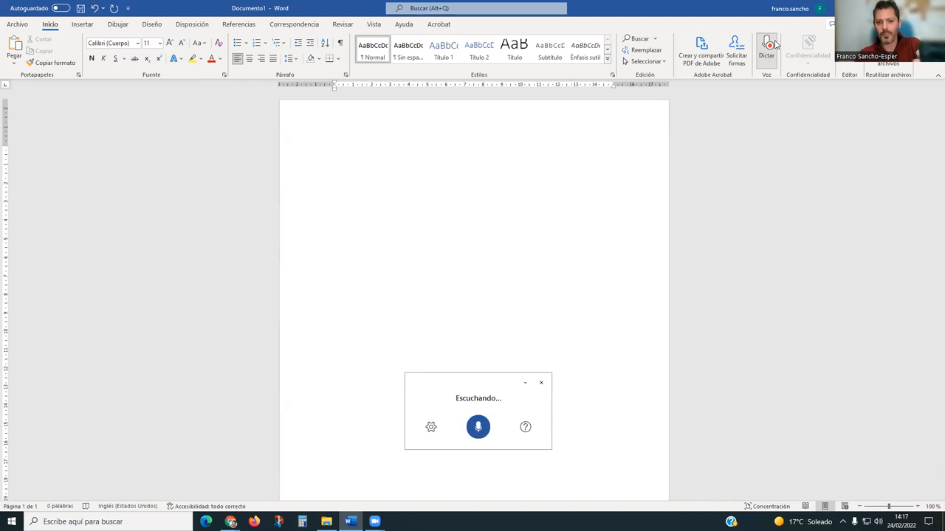
pyautogui.write('hola buenas mi nombre es franco sánchez pérez soy profesor del departamento de')
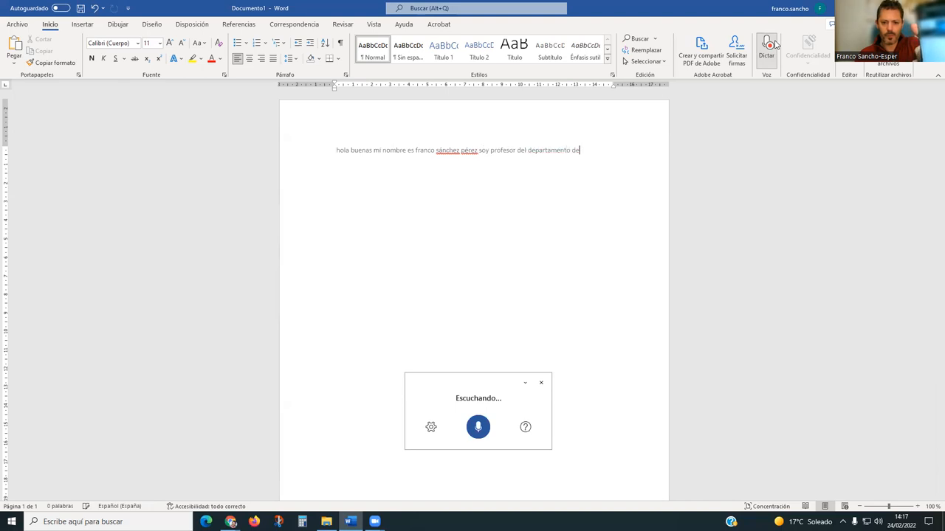
pyautogui.write('marketing de la universidad de alicante')
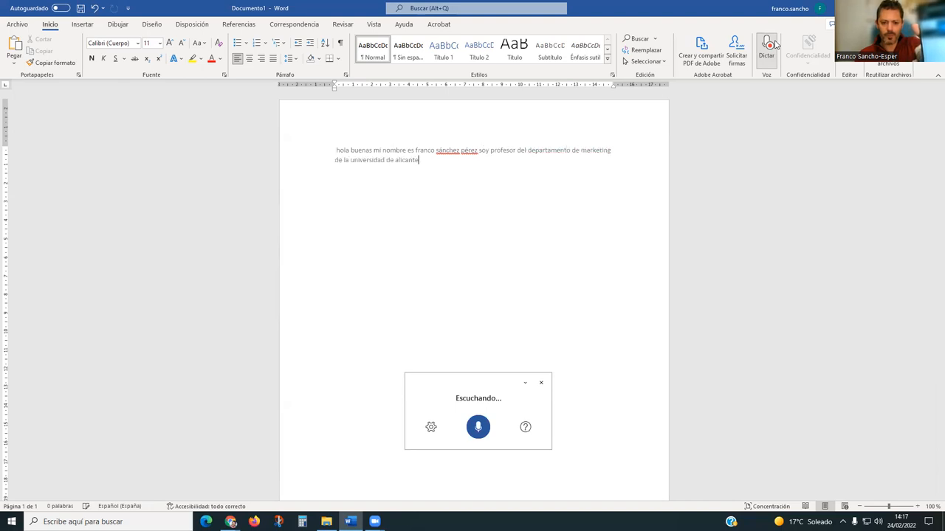
pyautogui.write('y vengo a presentaros del canal')
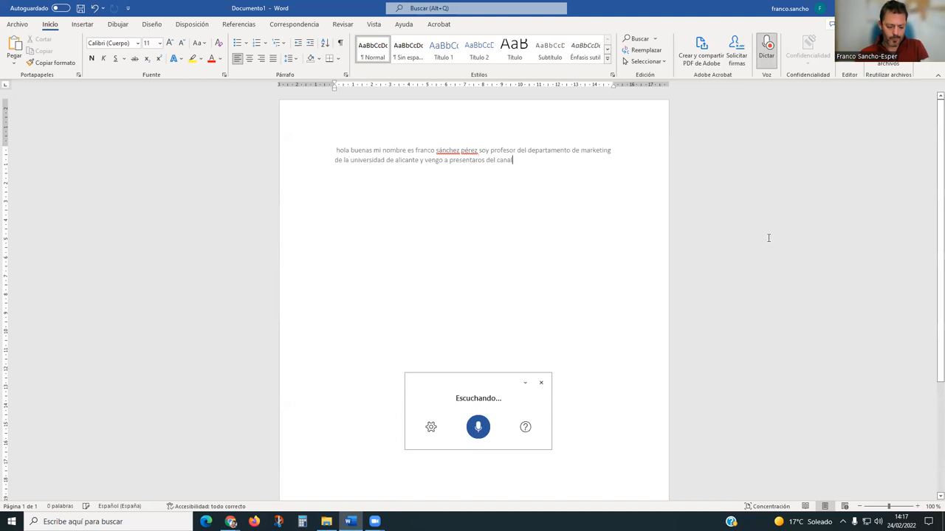
pyautogui.write('de youtube')
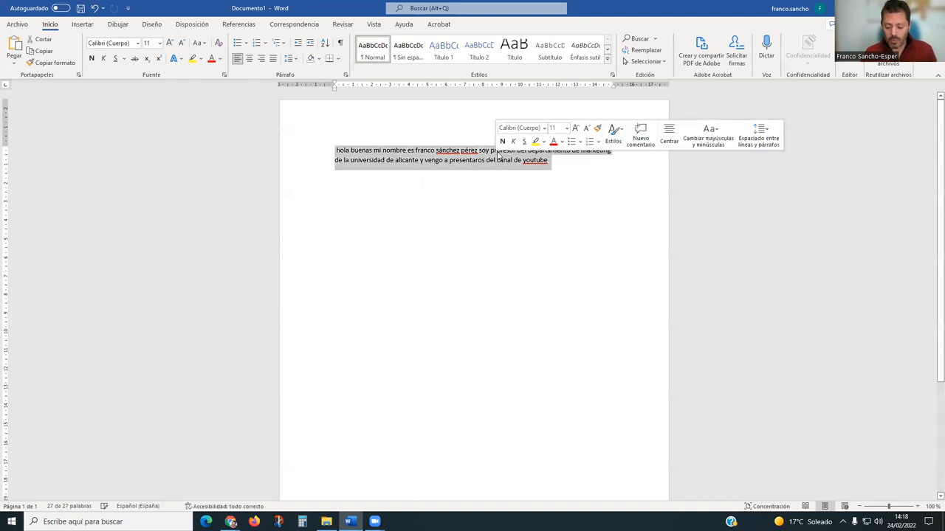
pyautogui.press('delete')
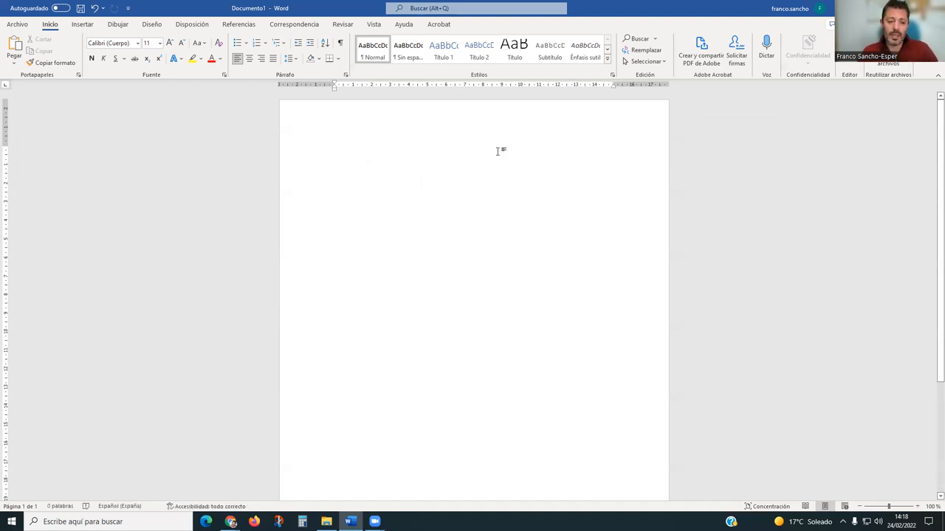
pyautogui.click(335, 149)
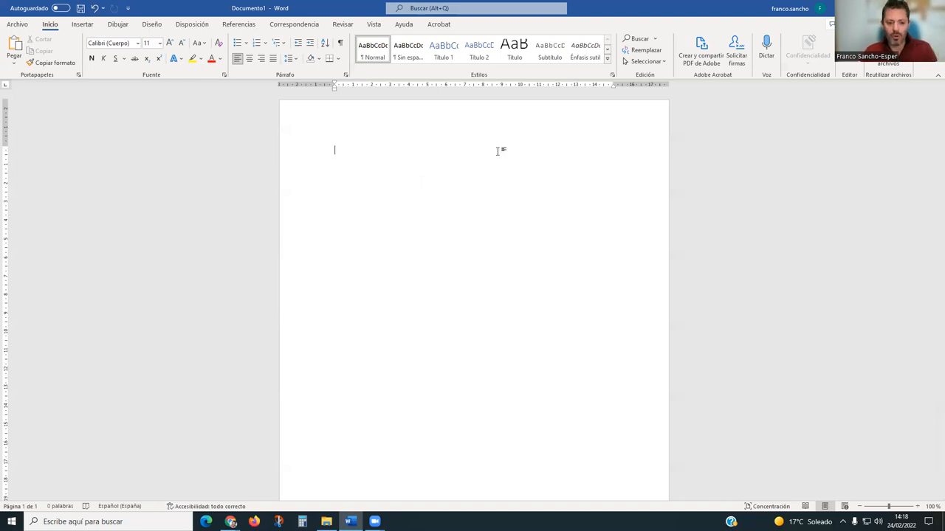
pyautogui.moveTo(483, 203)
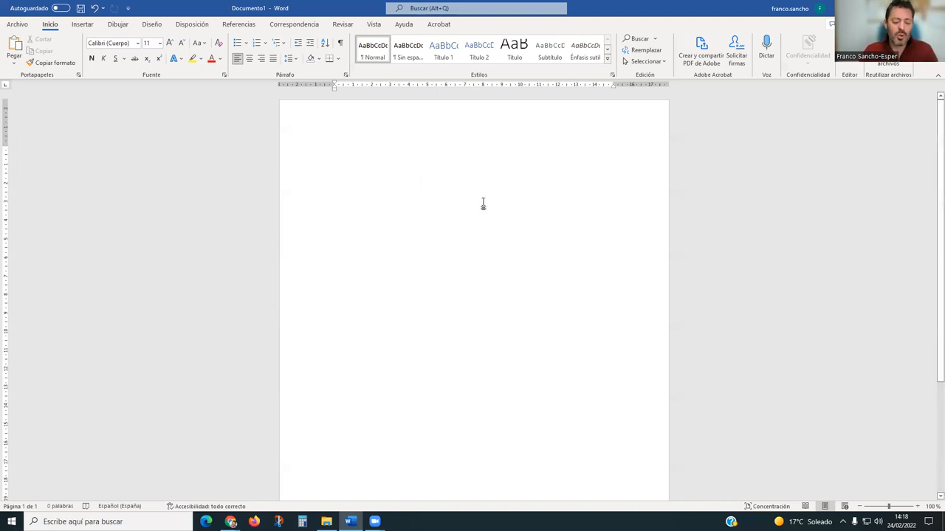
pyautogui.moveTo(117, 315)
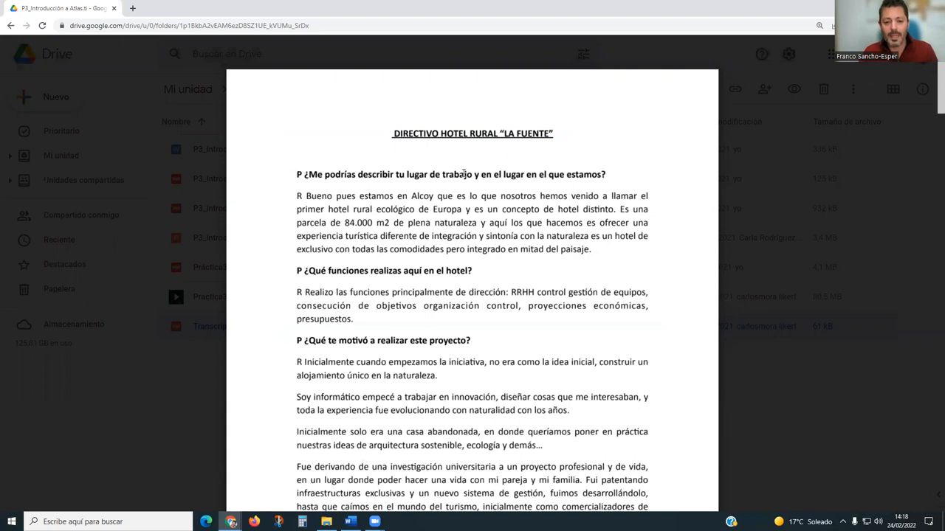
pyautogui.doubleClick(309, 174)
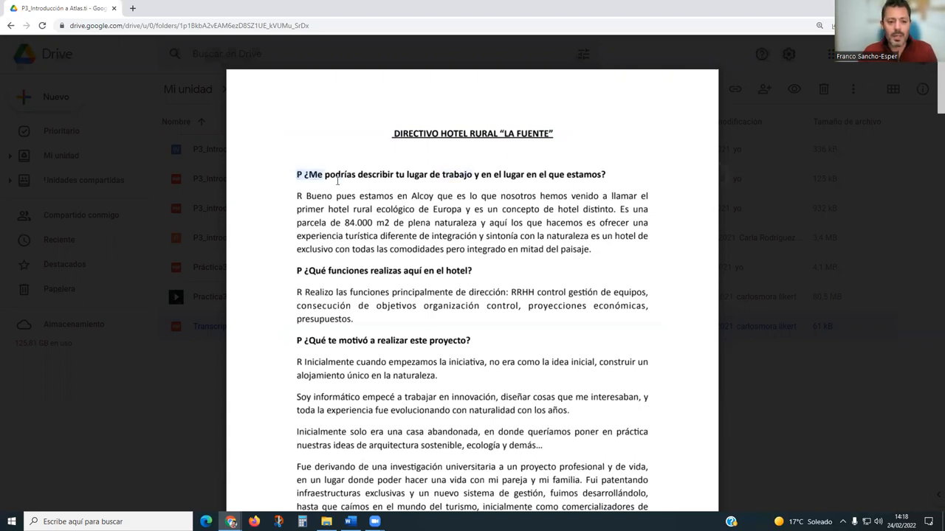
pyautogui.moveTo(303, 174); pyautogui.dragTo(602, 175)
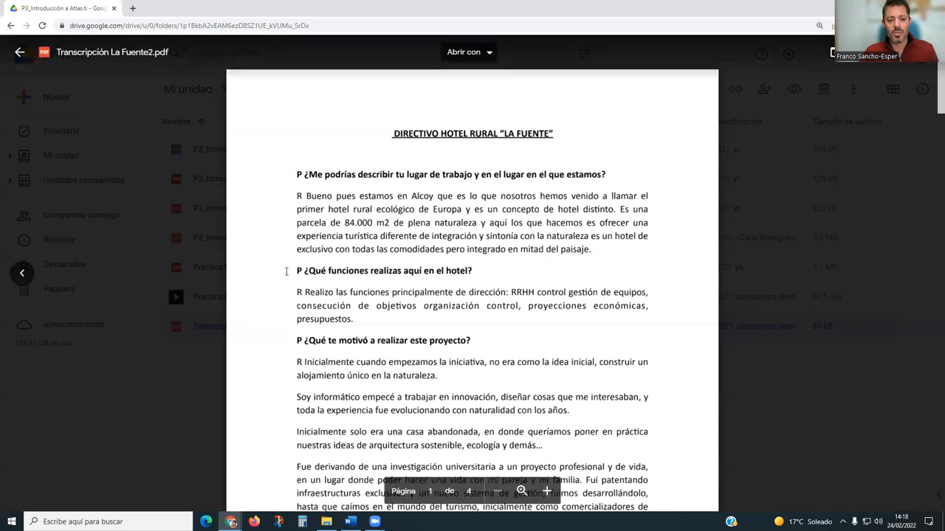
pyautogui.tripleClick(384, 270)
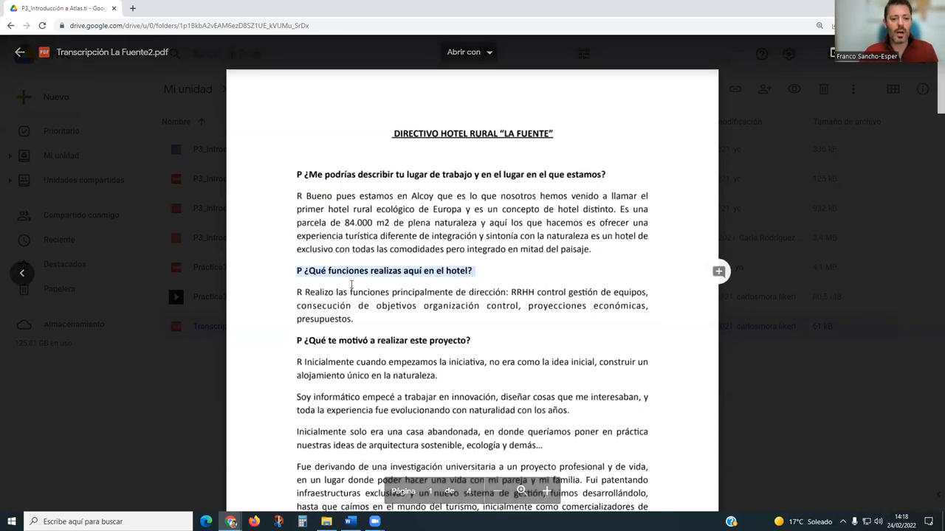
pyautogui.scroll(-3)
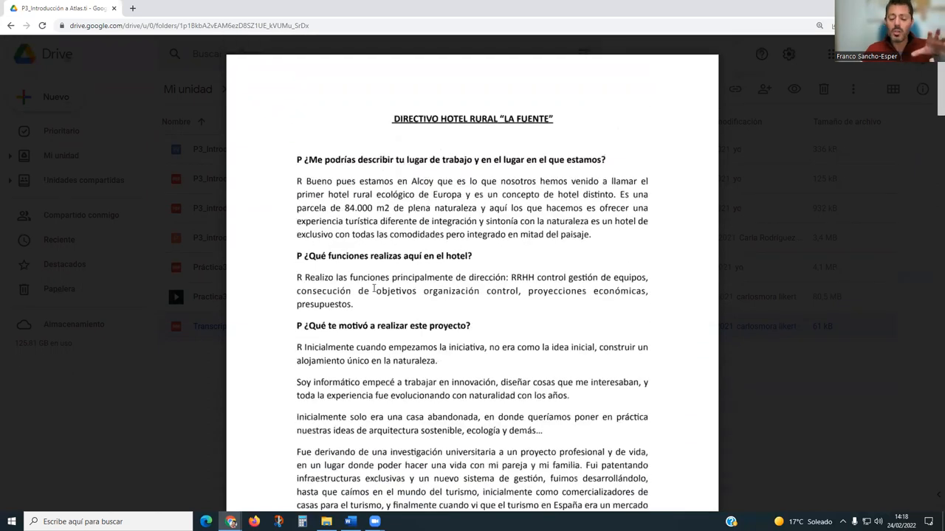
pyautogui.scroll(-3)
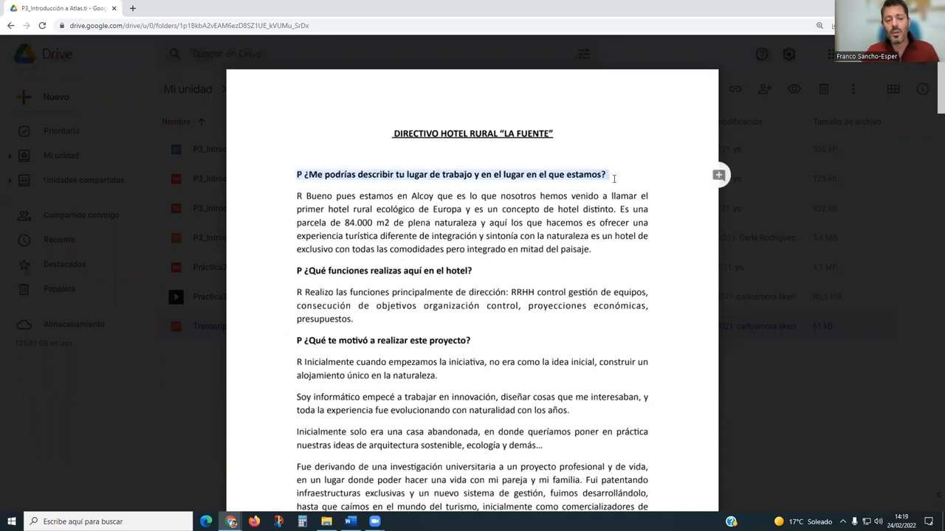
pyautogui.moveTo(589, 150)
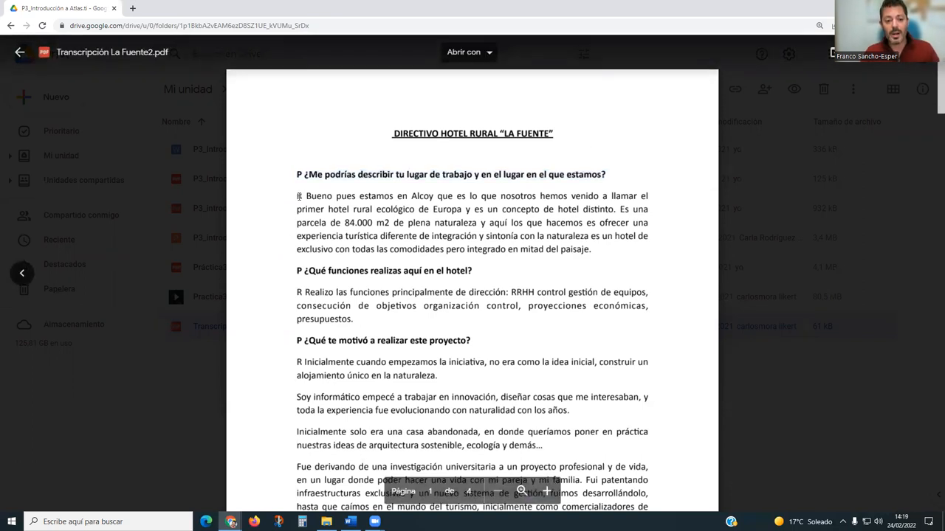
pyautogui.moveTo(296, 195); pyautogui.dragTo(590, 249)
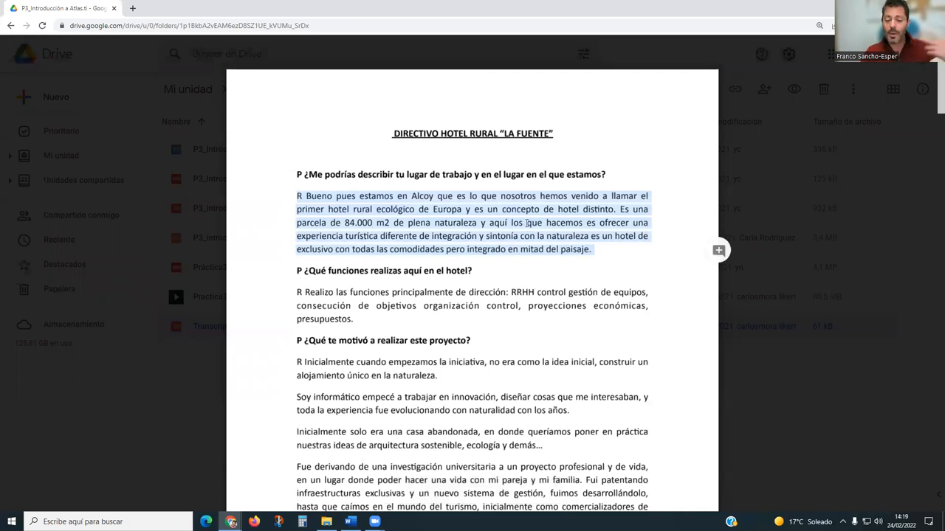
pyautogui.scroll(-3)
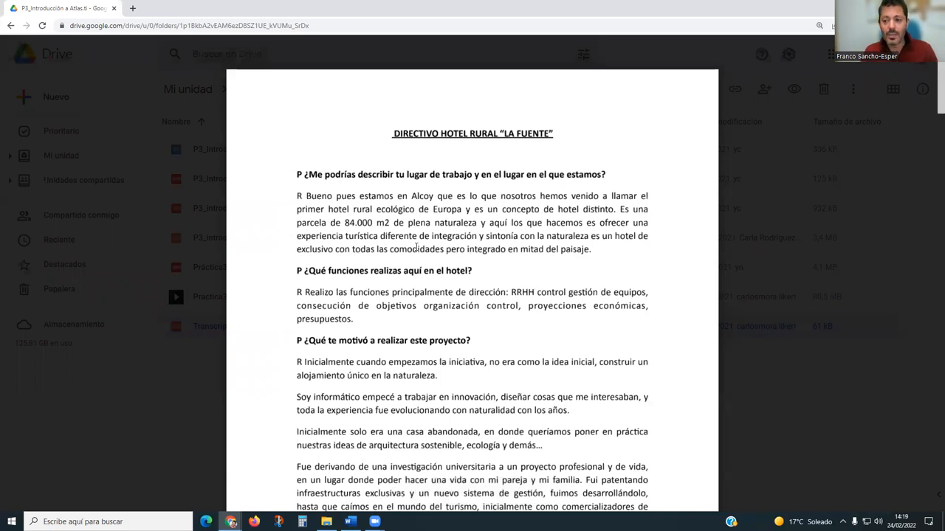
pyautogui.moveTo(610, 119)
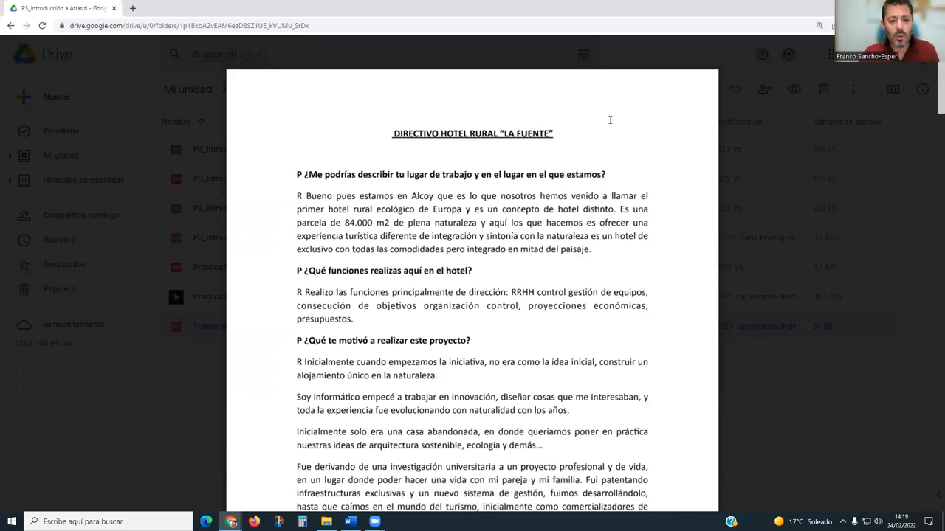